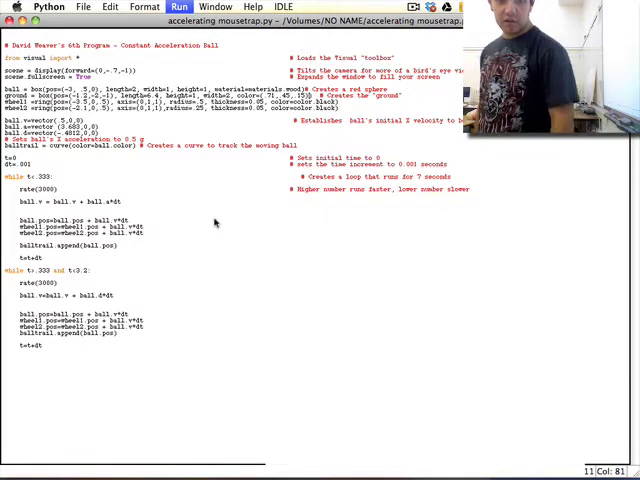
Add loop comments explaining the rate value and the Euler velocity update from acceleration.
left_click(180, 8)
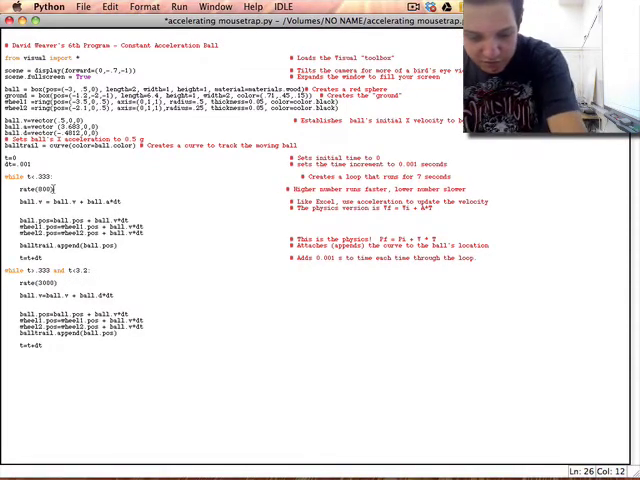
key("F5")
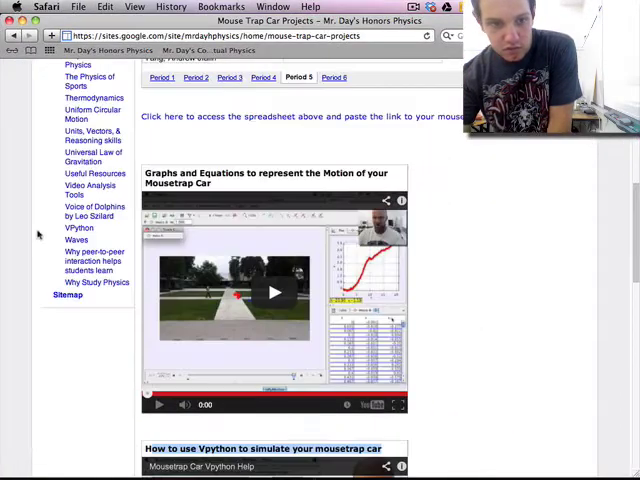
Download the accelerating mousetrap .py attachment from the project page's file list.
scroll("down", 3)
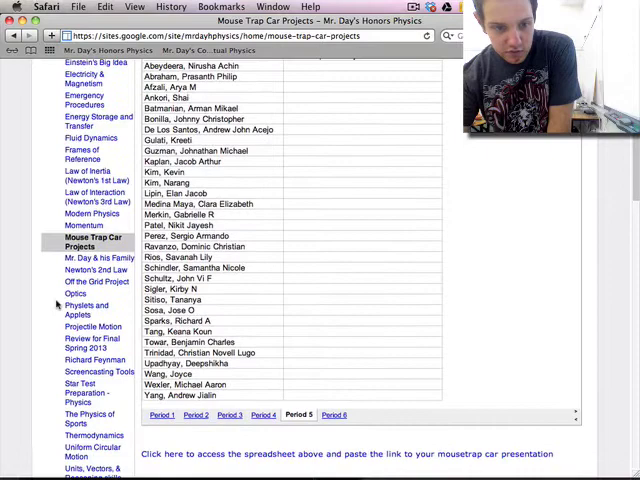
scroll("down", 3)
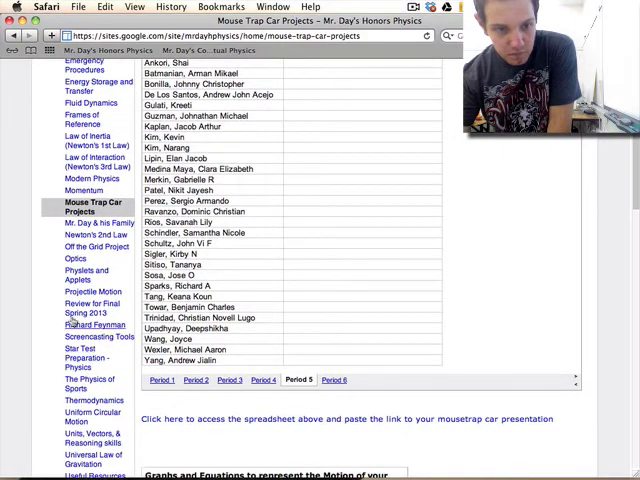
scroll("down", 3)
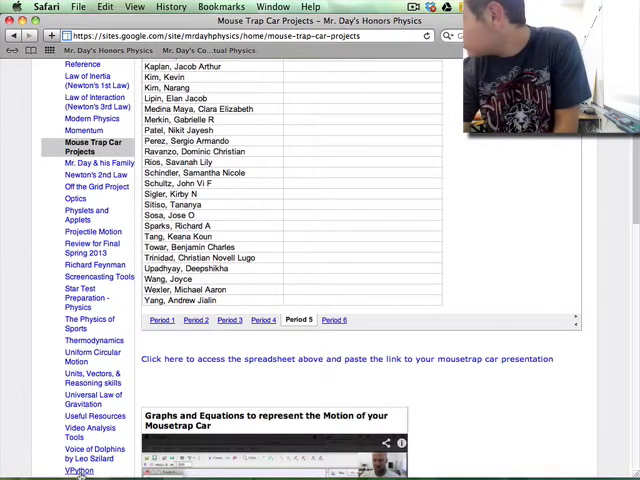
scroll("down", 3)
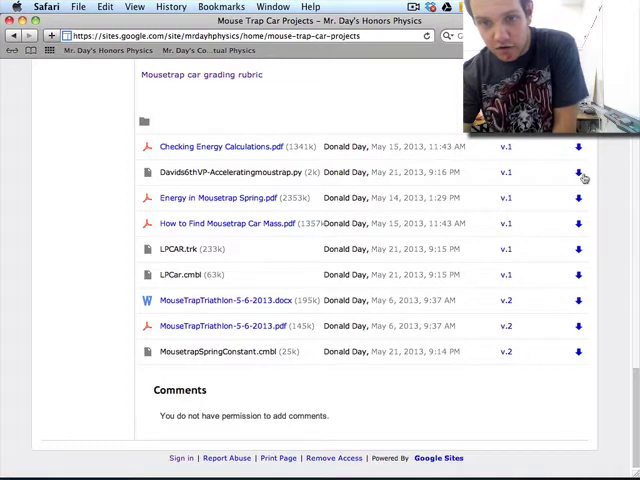
left_click(584, 172)
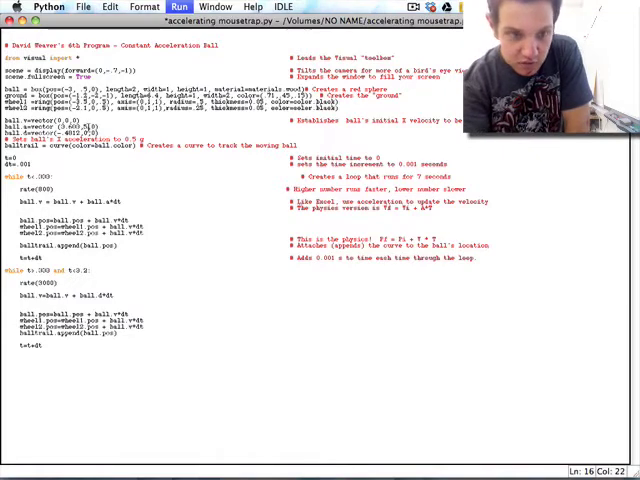
left_click(180, 8)
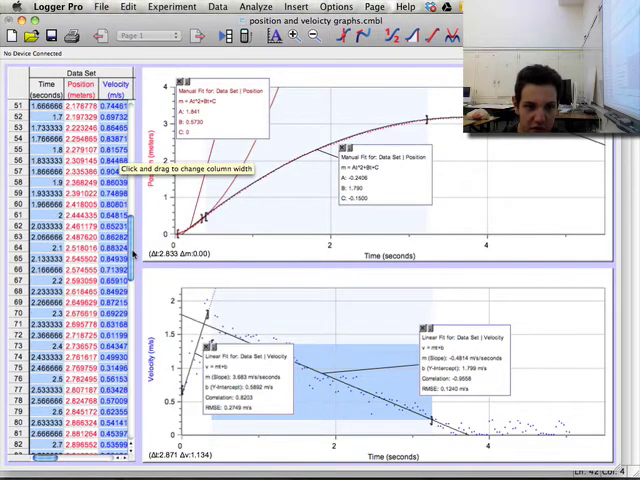
scroll("down", 3)
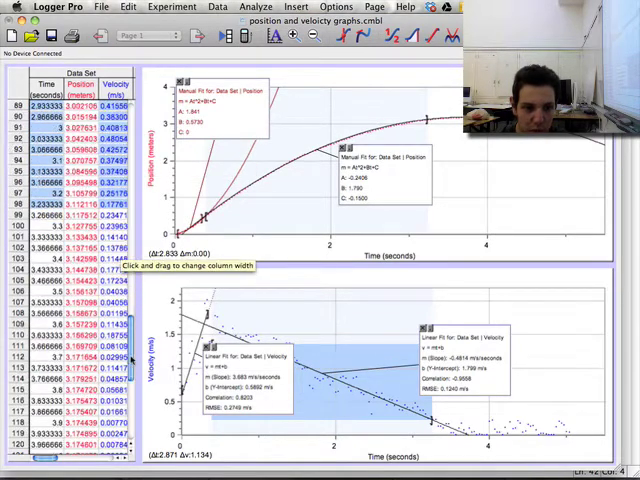